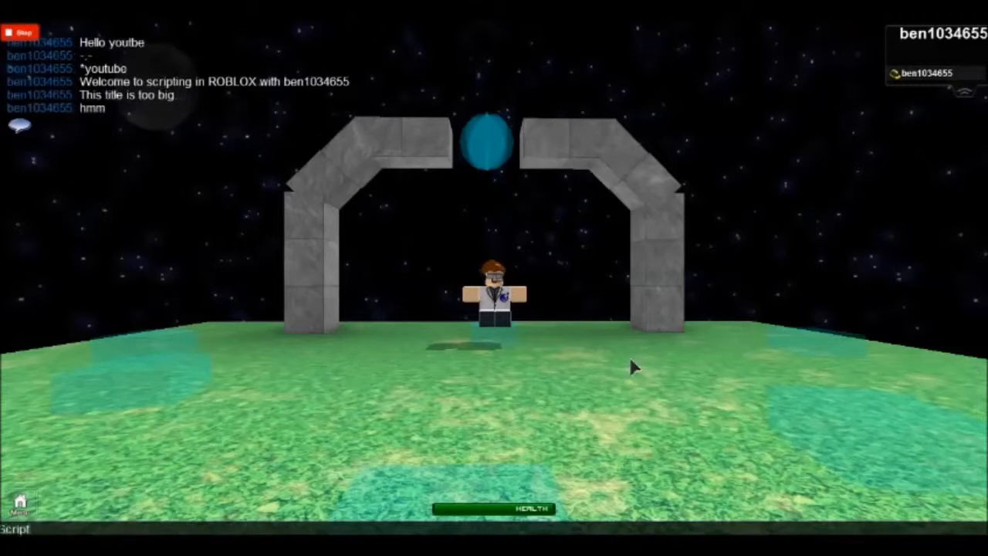
Write the on-screen note beginning 'here you will lea' alongside the gun build.
type("here you will lea")
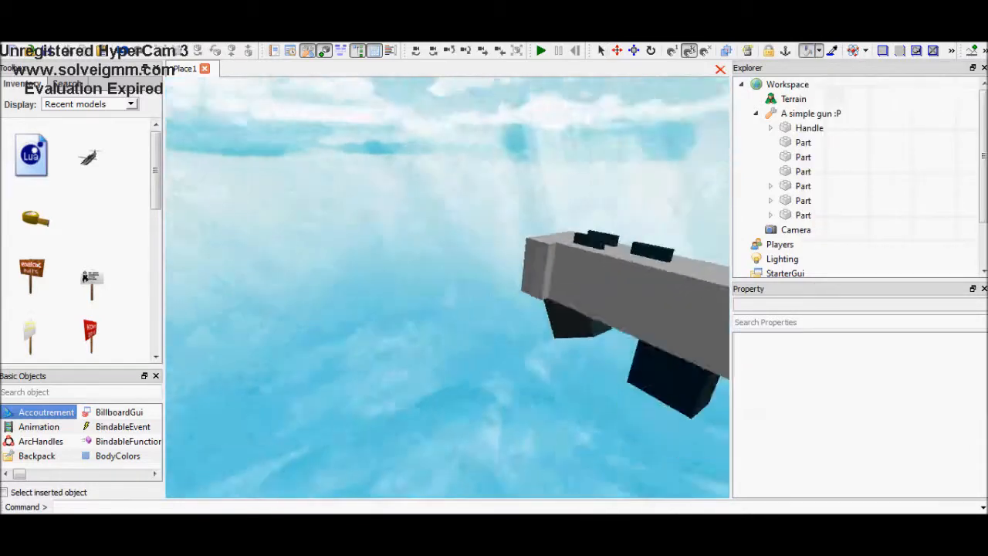
Move the black muzzle part into the 'A simple gun :P' model in Explorer.
left_click(803, 157)
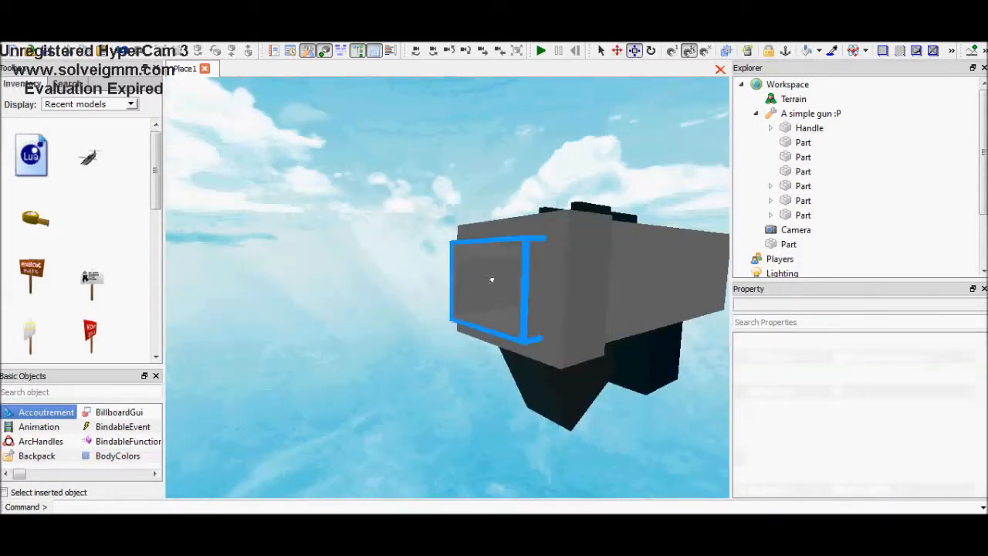
left_click(787, 244)
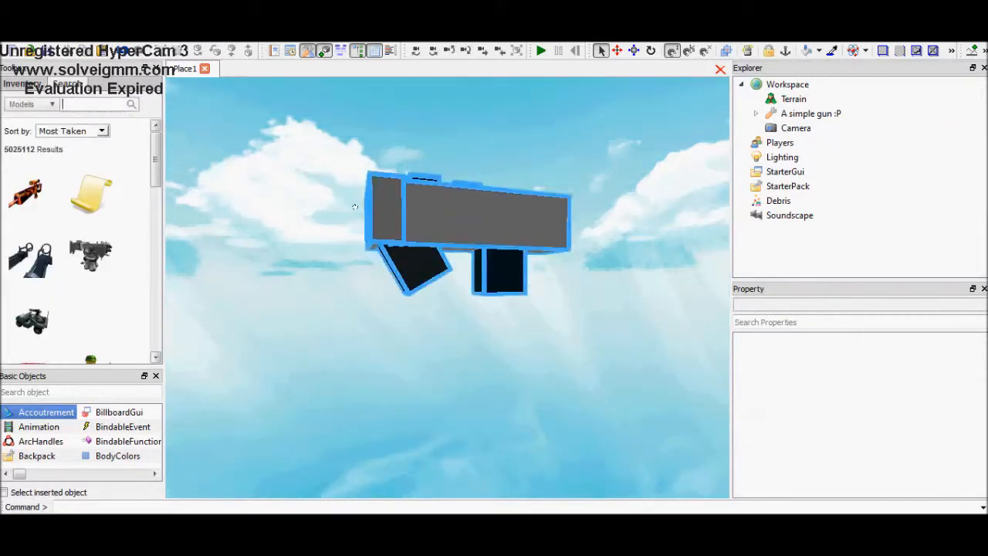
left_click(810, 114)
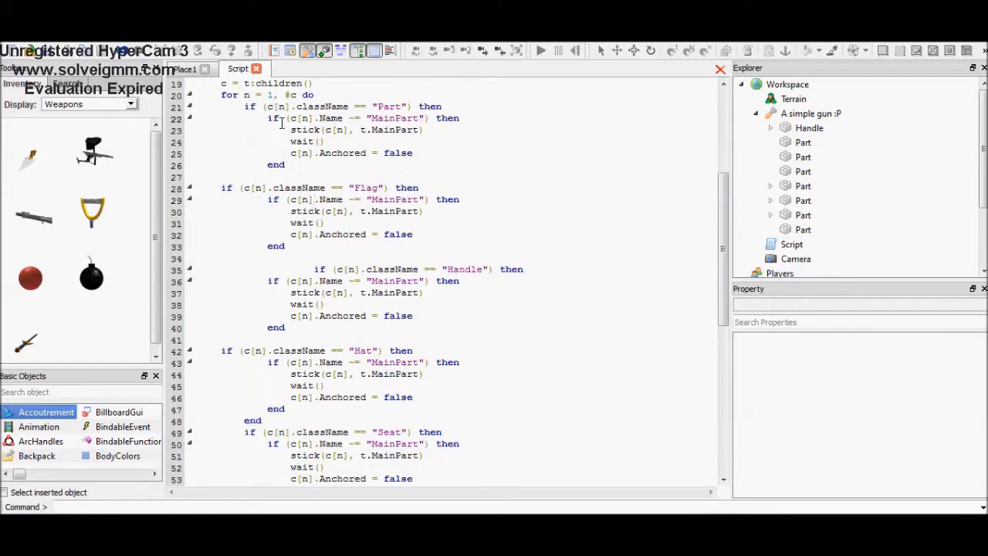
Edit the Handle className check in the pasted weld script.
scroll("down", 3)
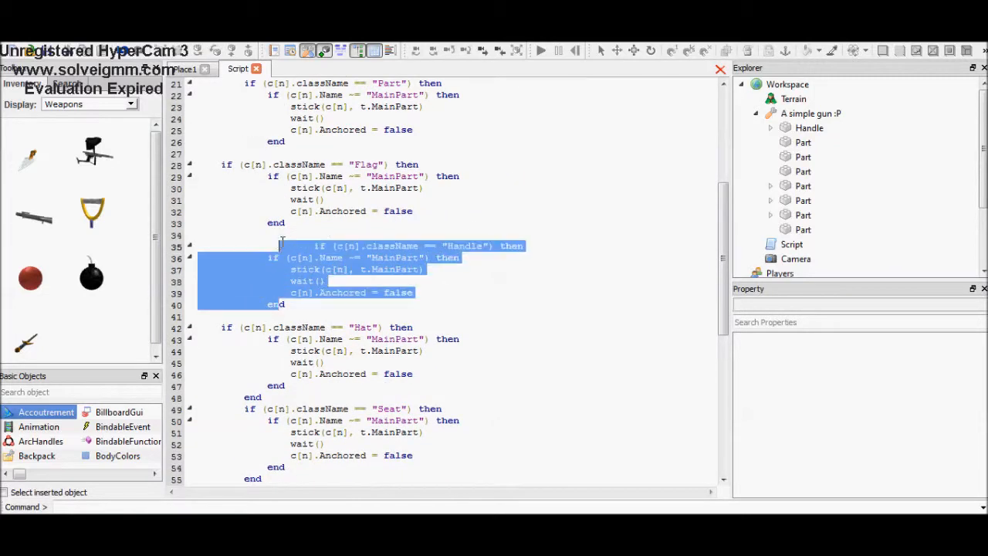
double_click(465, 246)
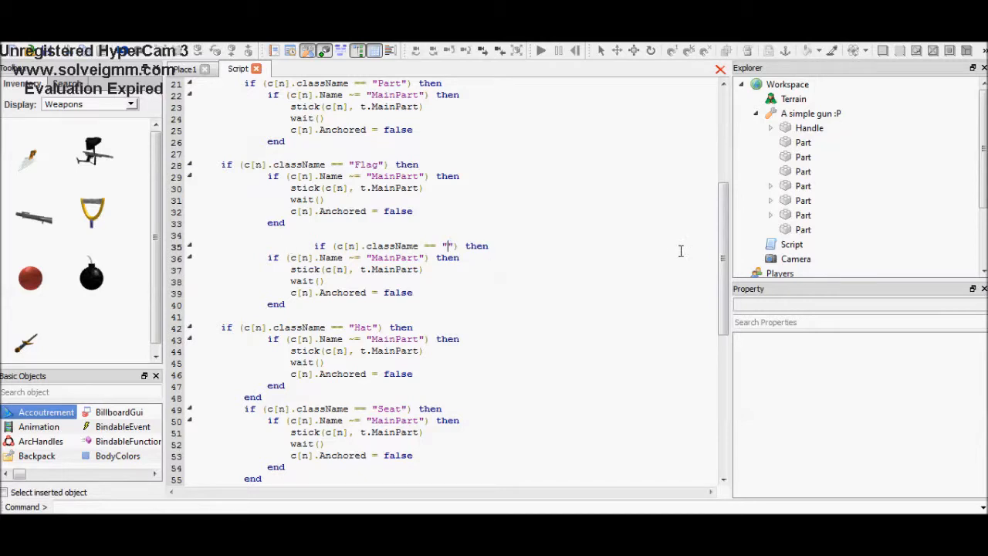
type("putwutuwam")
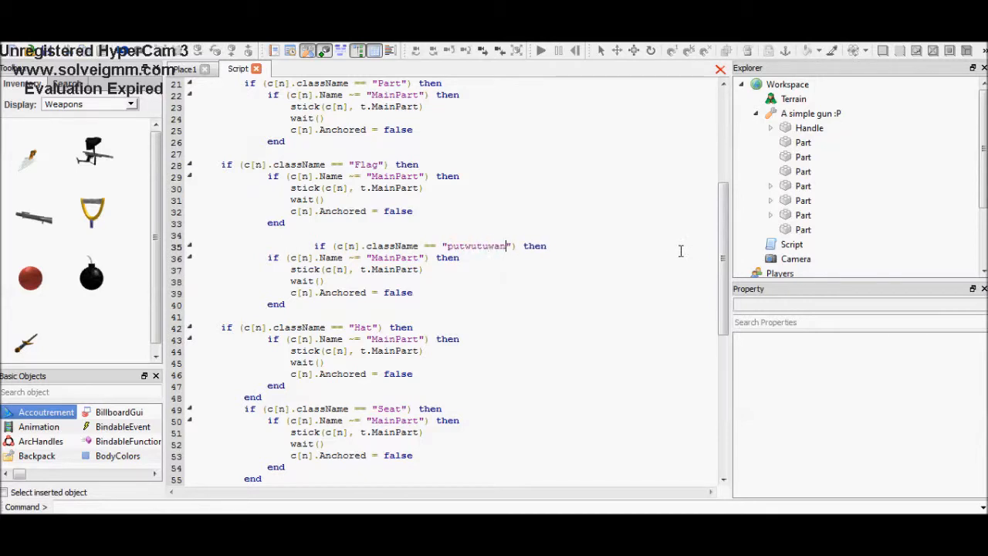
key("Backspace")
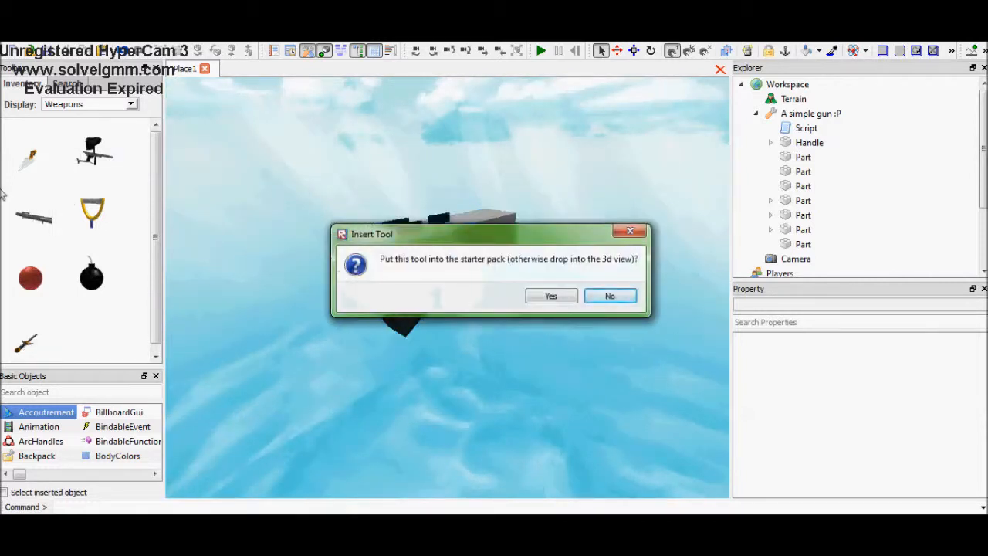
Place LinkedPaintballGun in the world and inspect its Paintball script before moving its scripts.
left_click(608, 297)
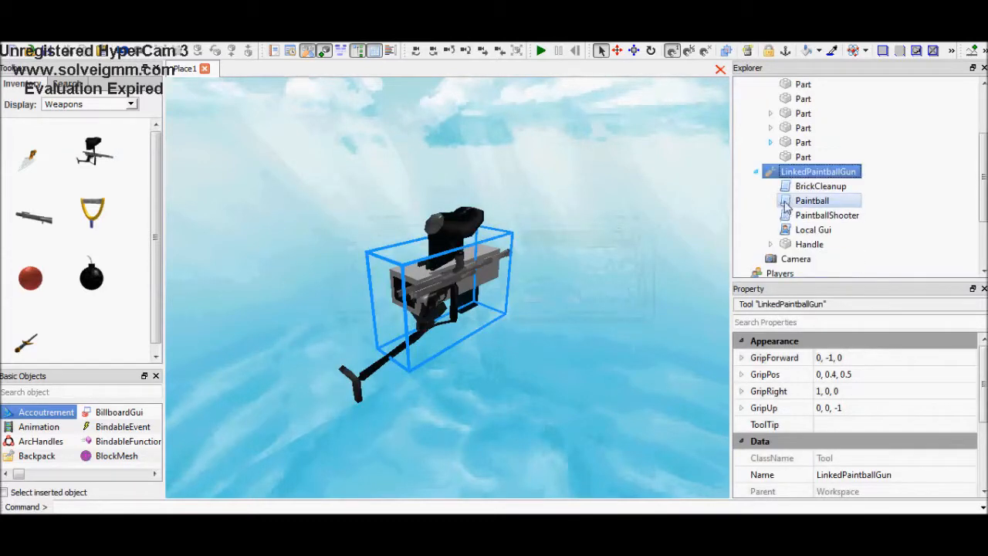
double_click(812, 228)
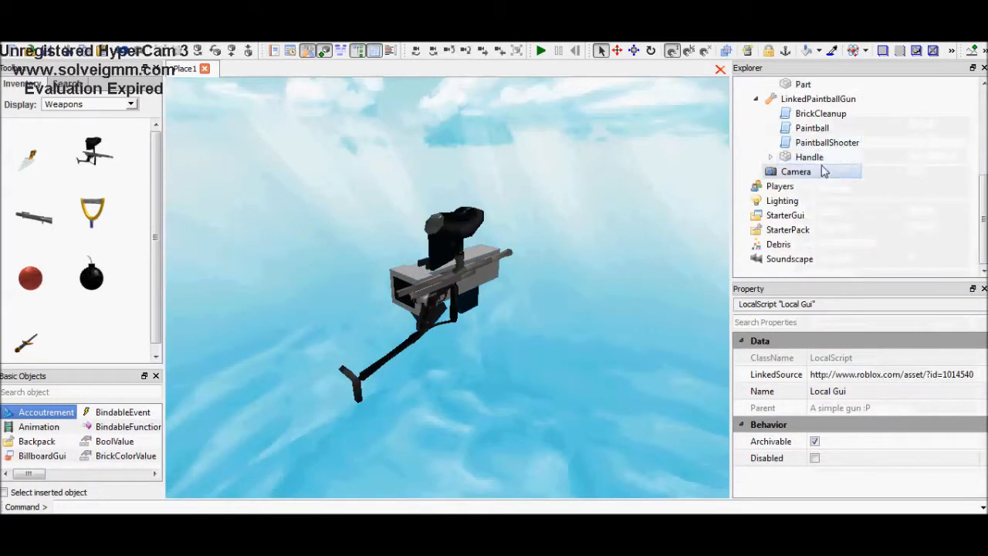
double_click(812, 127)
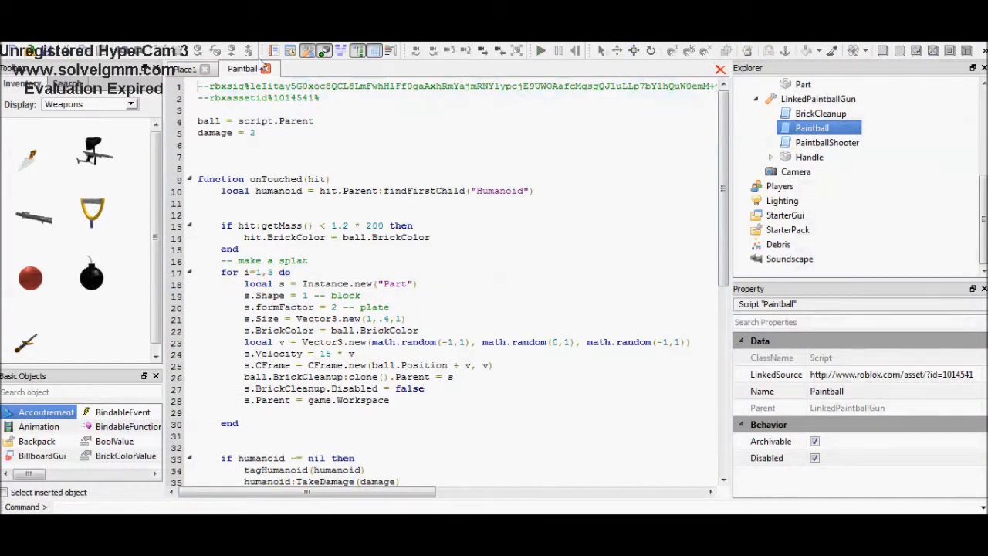
right_click(812, 127)
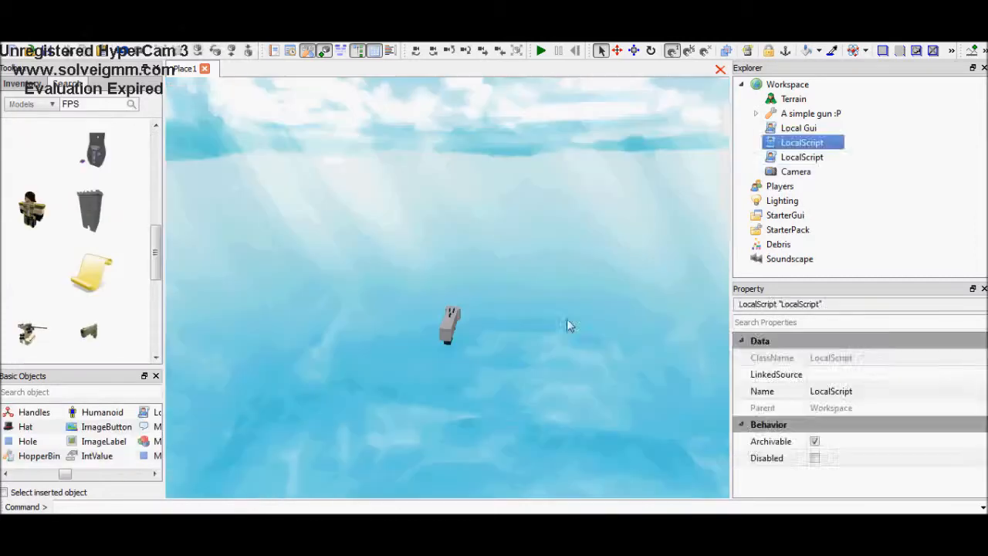
Replace print with the LockFirstPerson code and add the comment '-- this wont let the ... or zoom ou'.
double_click(803, 158)
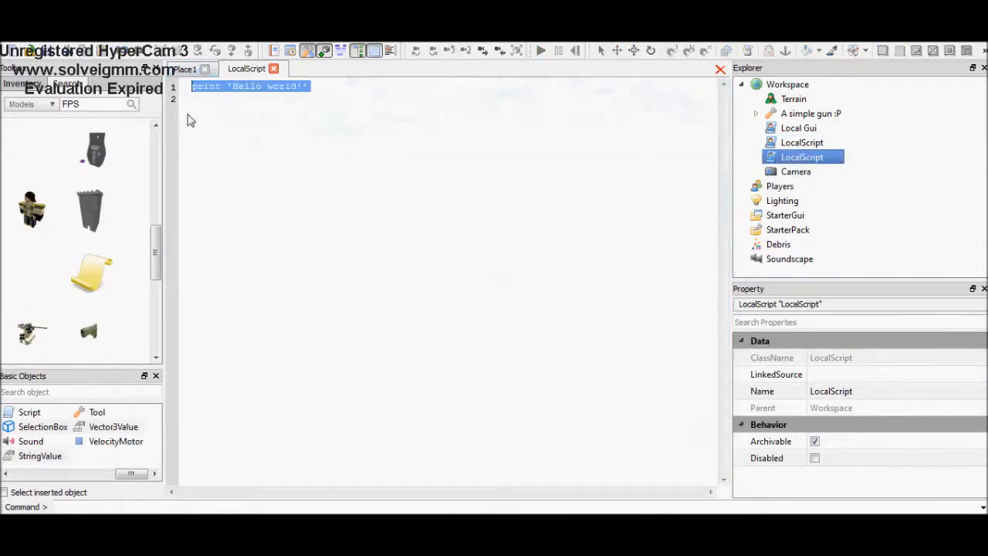
key("Delete")
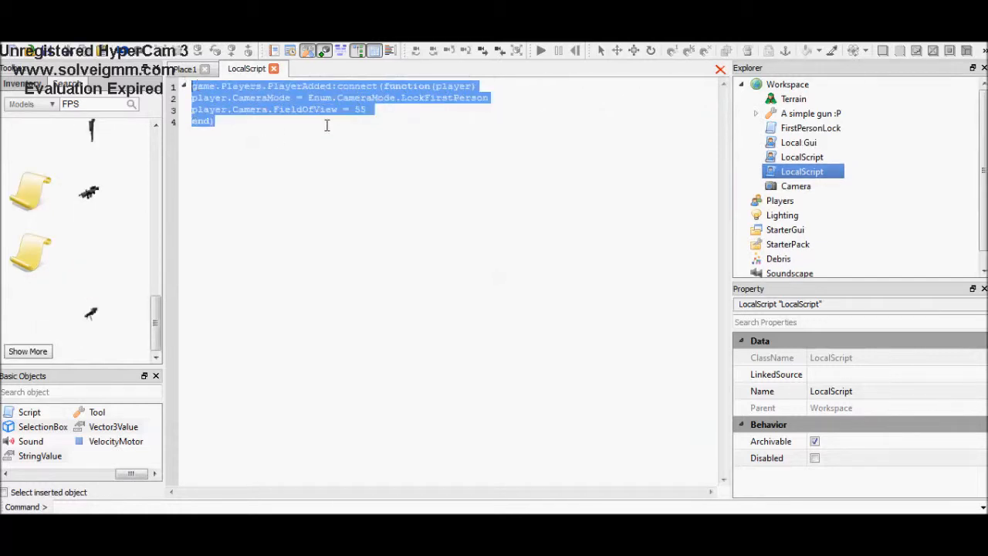
left_click(324, 168)
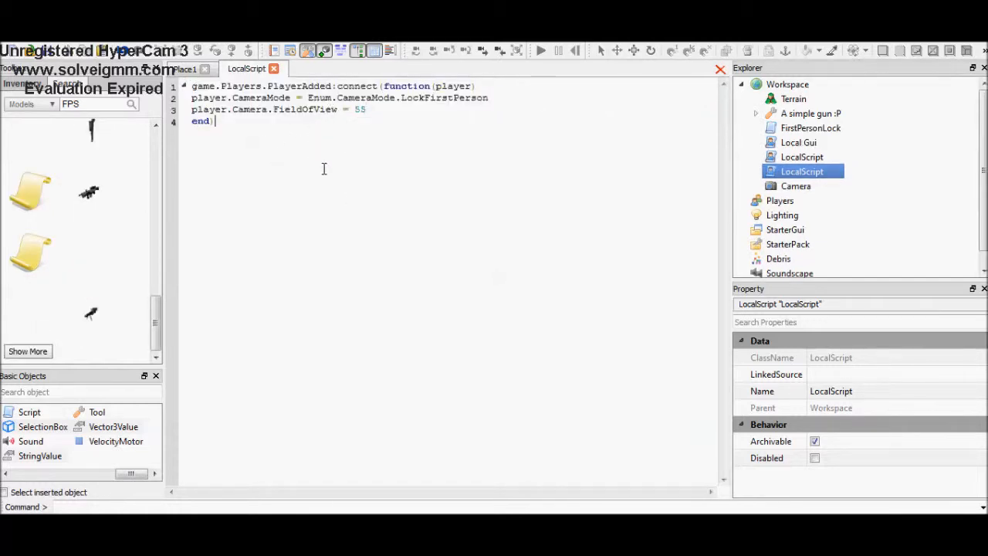
key("Enter")
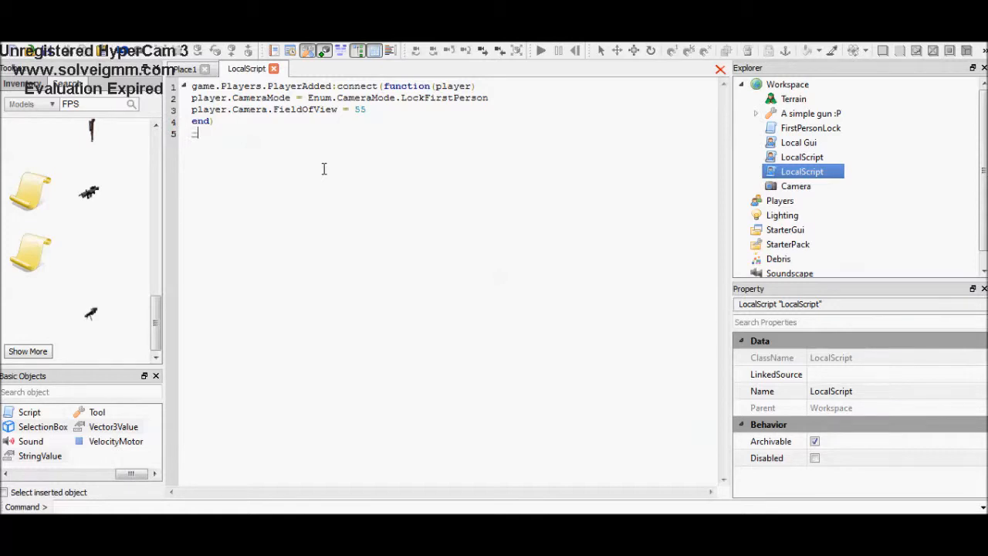
type("-- this wont let the player press O")
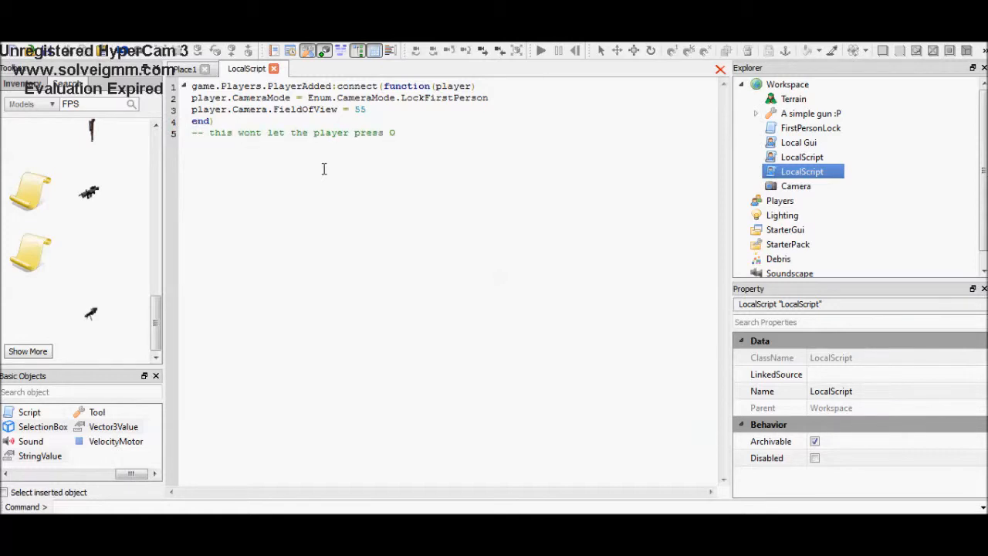
type("or zoom ou")
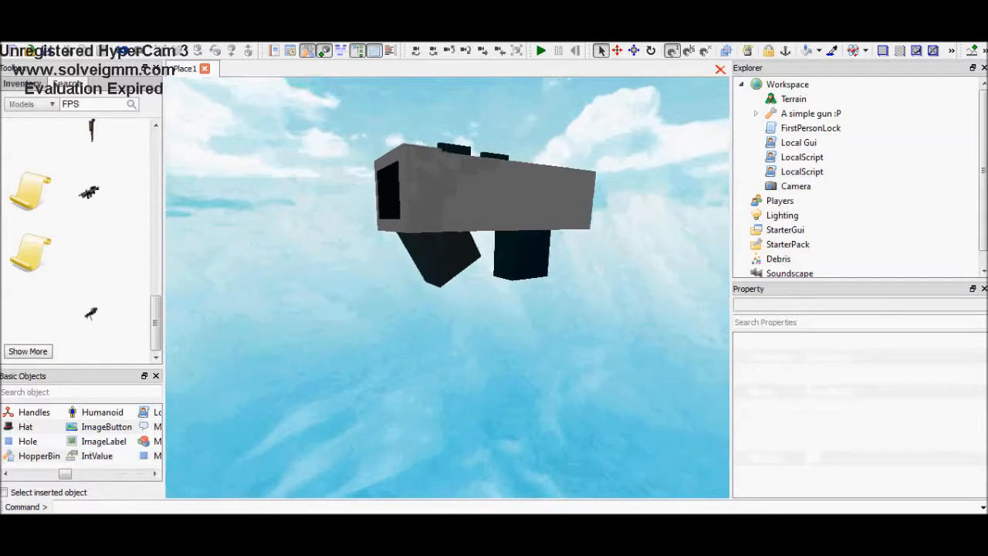
Finish the zoom-out comment in the camera-lock LocalScript.
left_click(801, 170)
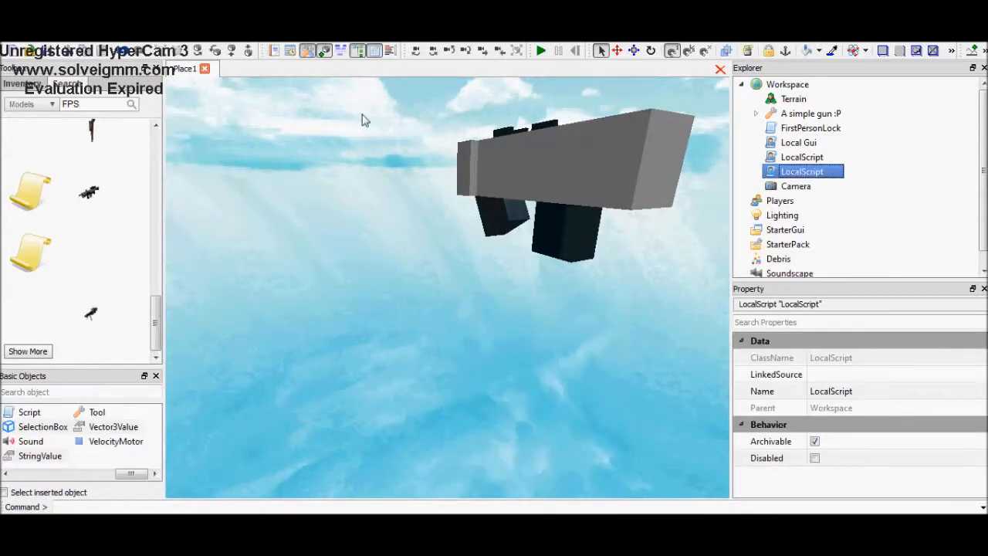
left_click(801, 158)
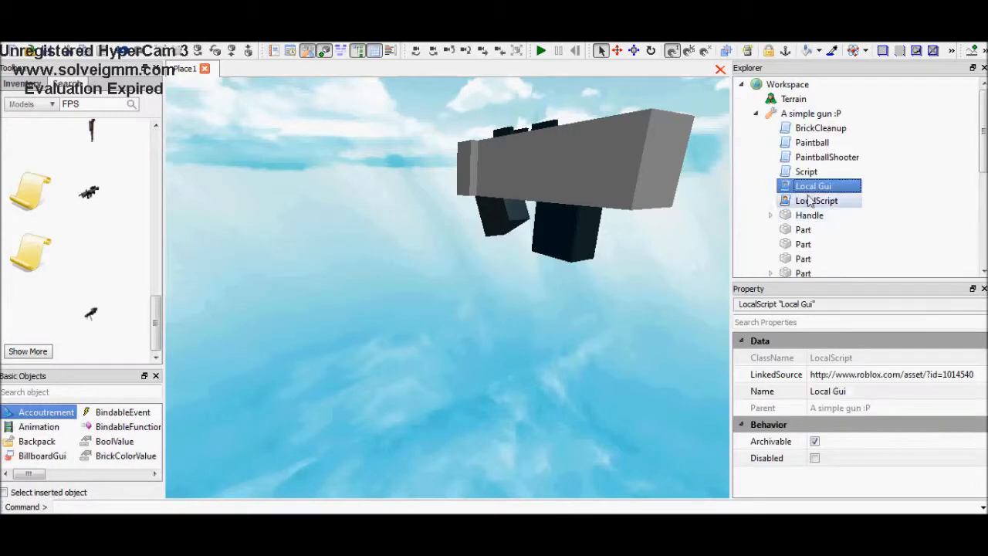
left_click(758, 114)
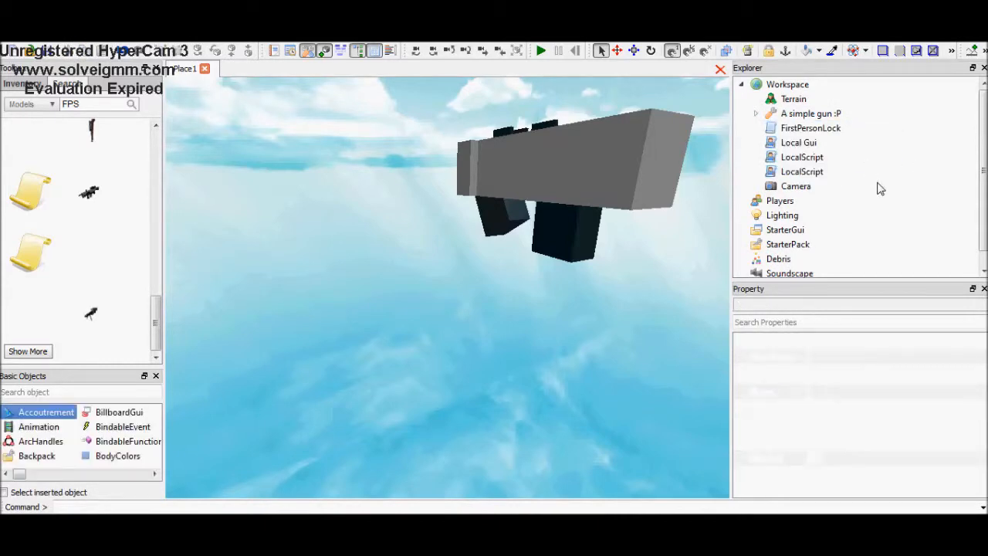
double_click(799, 142)
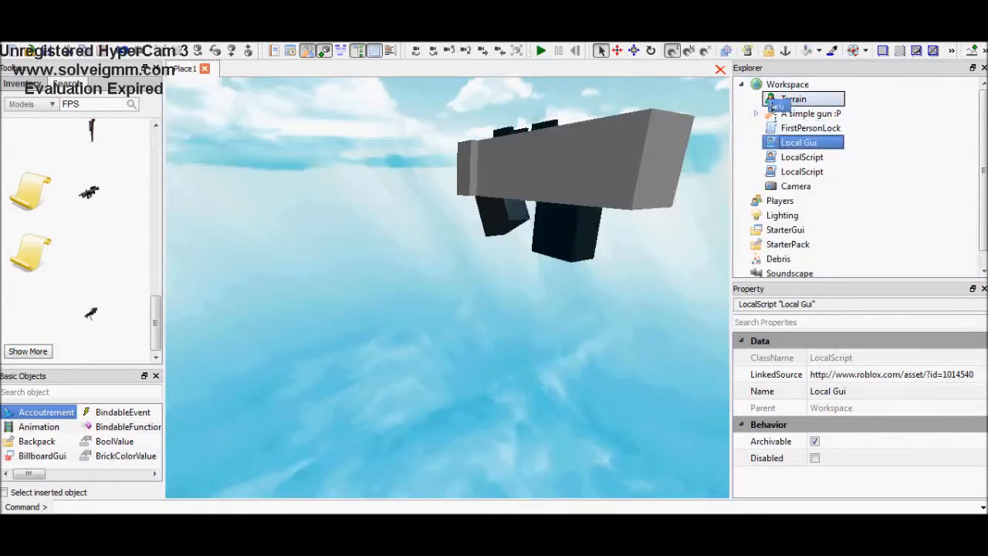
Place a LocalScript inside StarterPack and show it in Explorer.
left_click(756, 114)
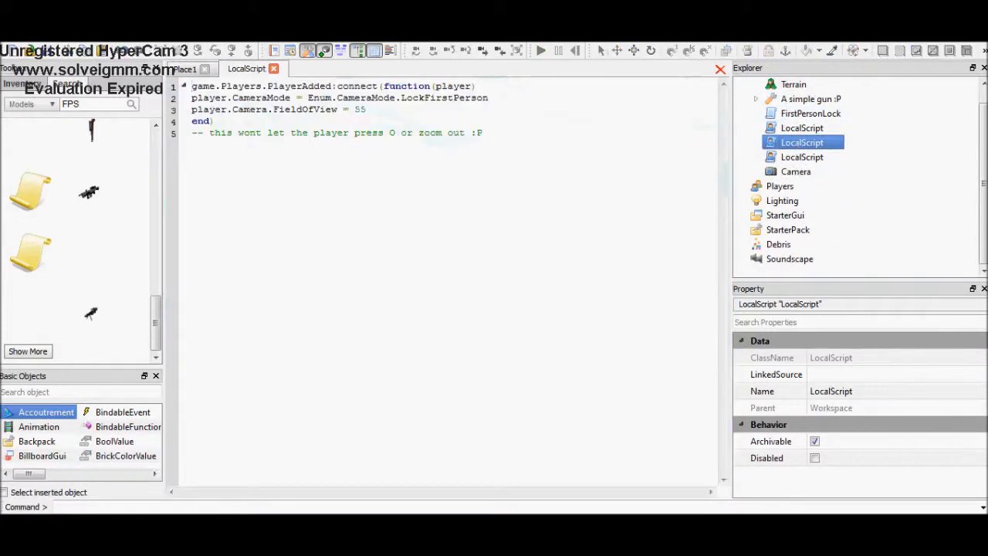
left_click(803, 126)
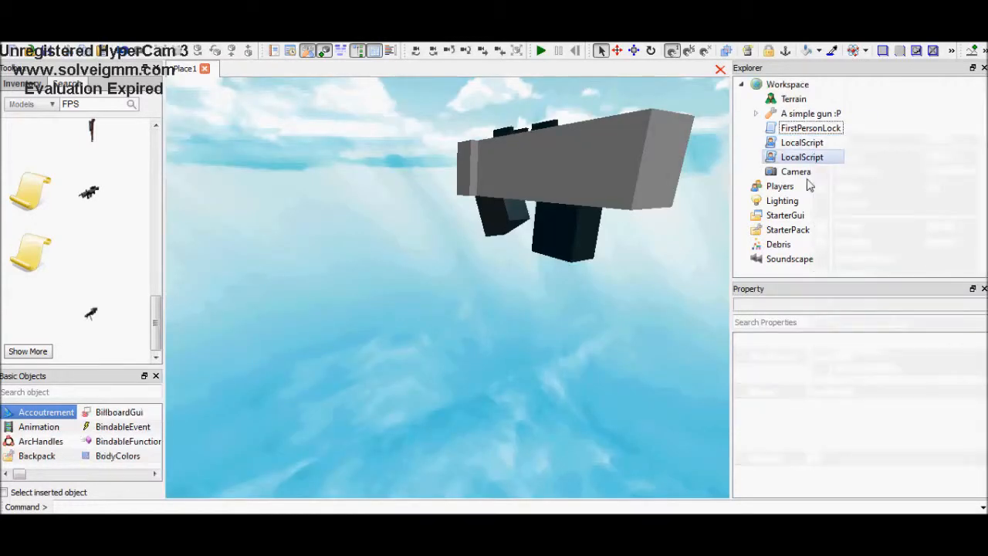
left_click(802, 244)
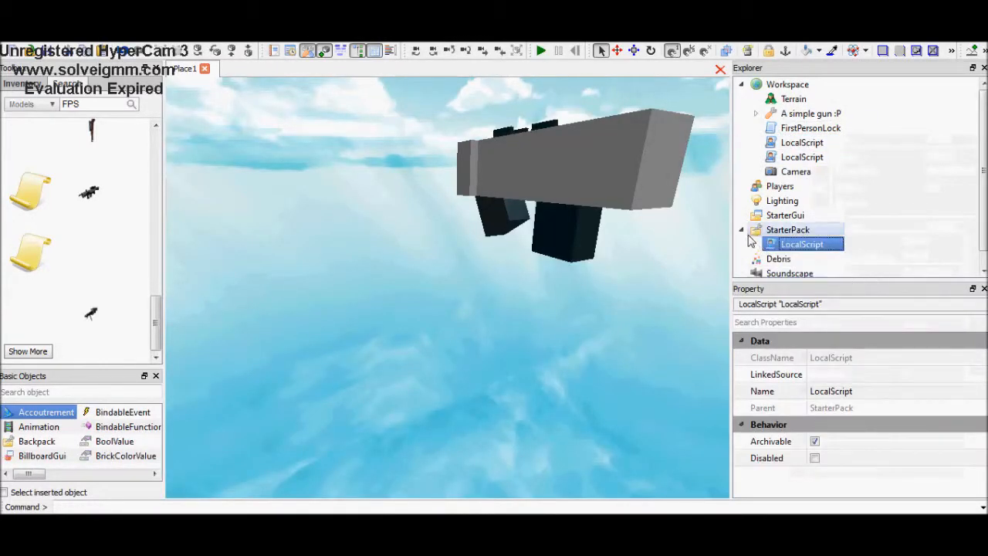